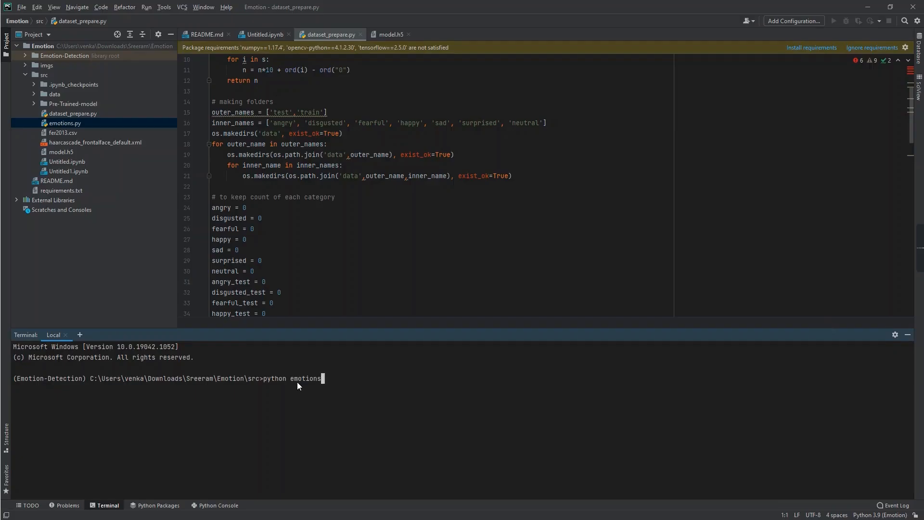
- Finish the terminal command as 'python emotions.py --mode'
text(.py)
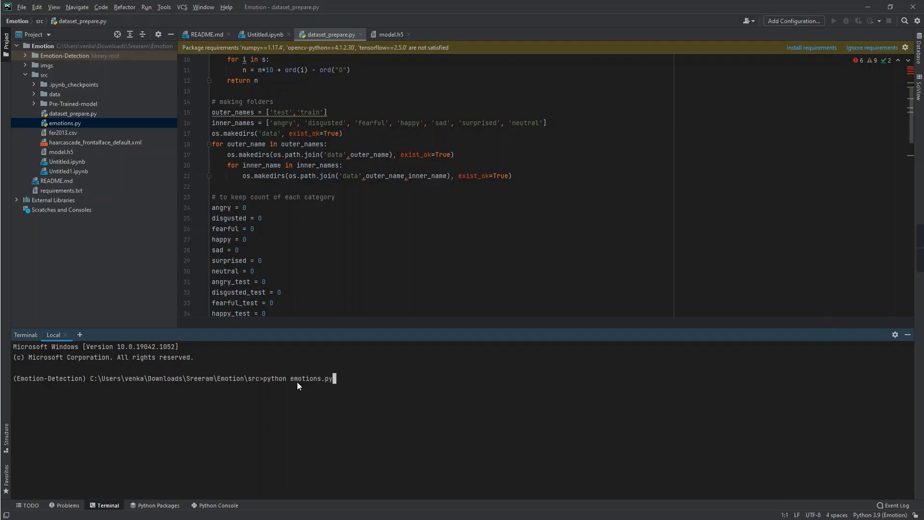
text(--mode)
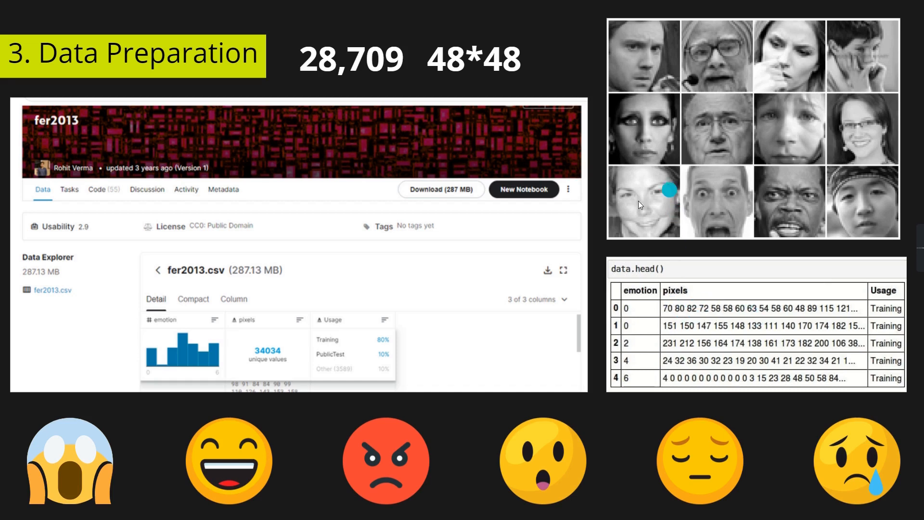
mouse_move(717, 343)
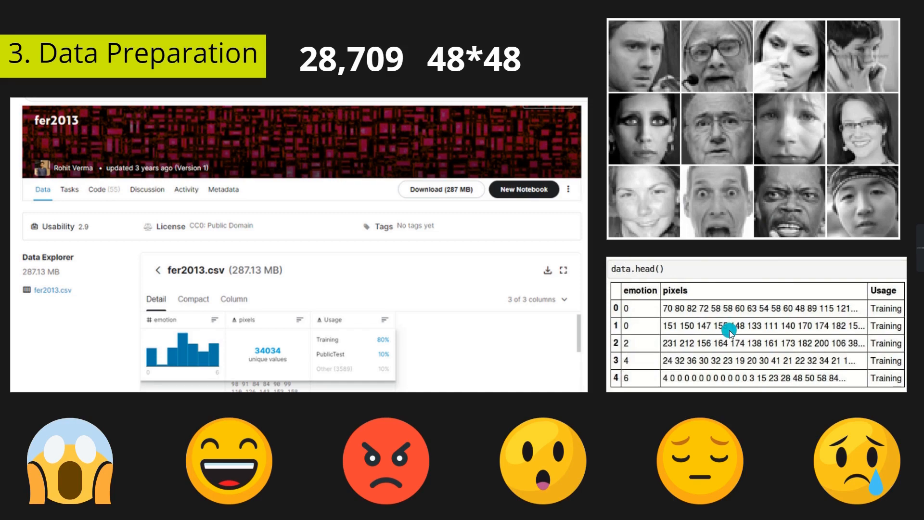
- Advance from the fer2013 Data Preparation slide to the Data Pre-Processing slide
key(right)
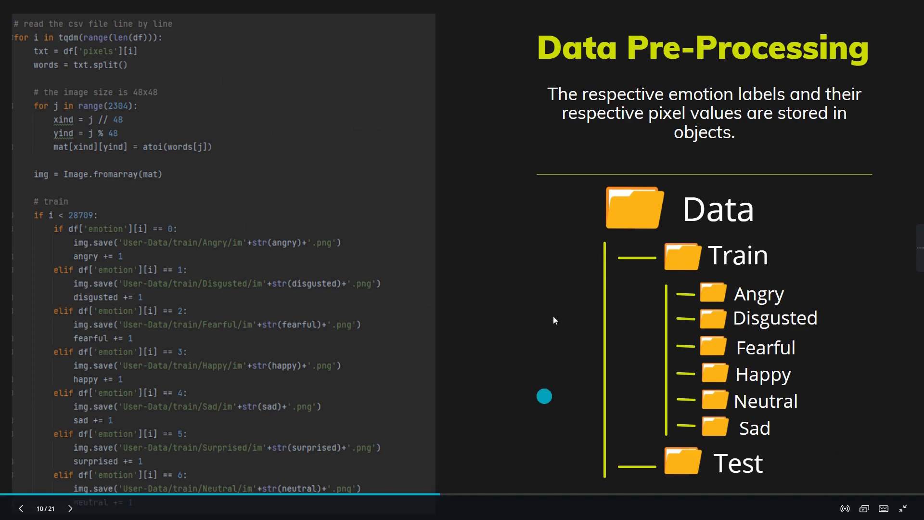
mouse_move(889, 368)
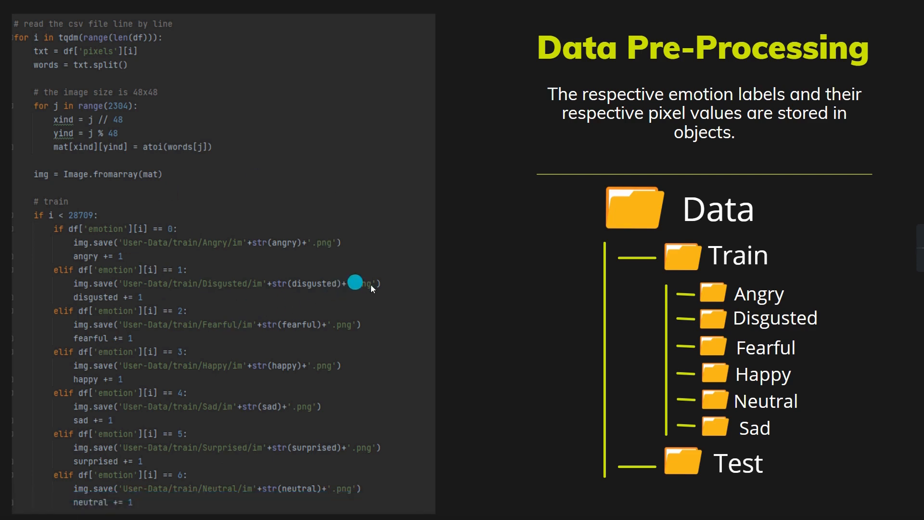
mouse_move(433, 328)
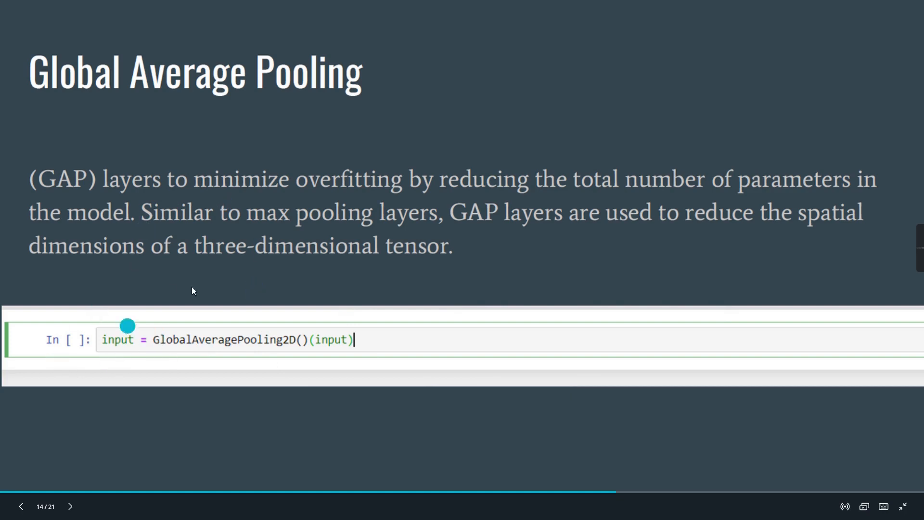
- Move from slide 14, Global Average Pooling, to slide 15, Validation
click(70, 507)
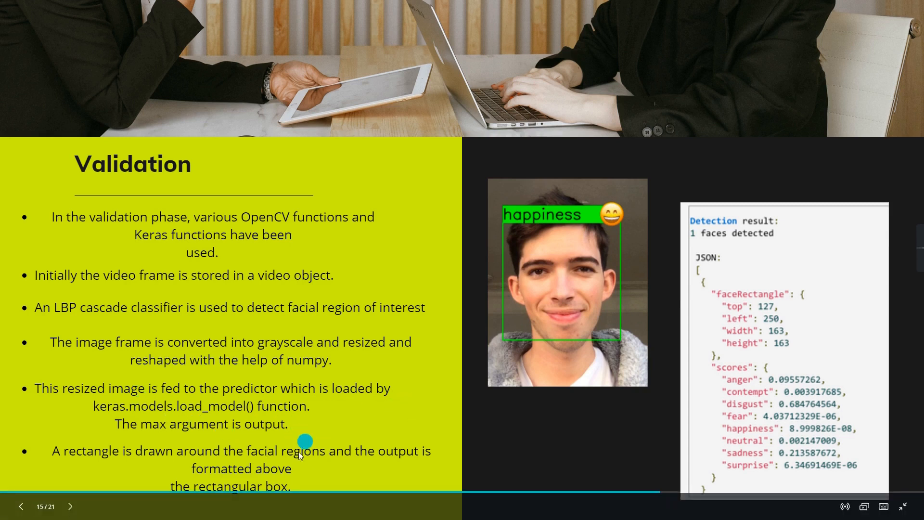
mouse_move(458, 422)
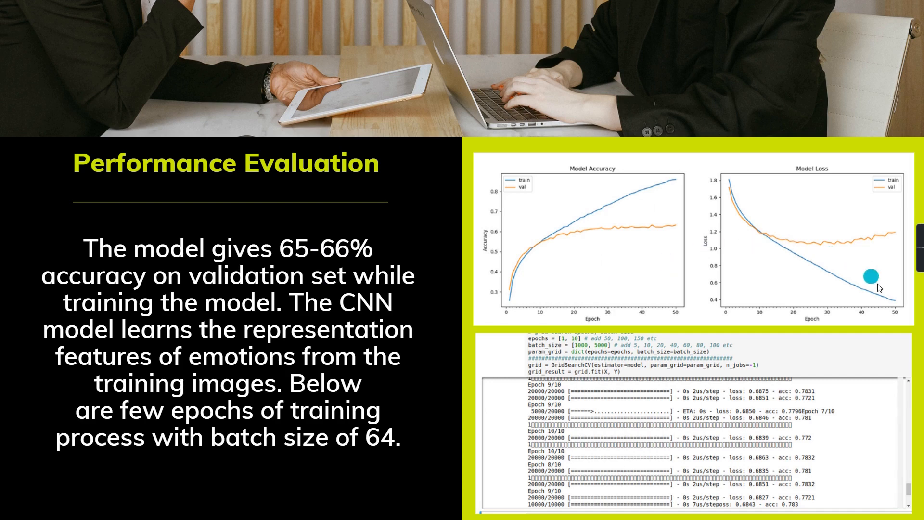
mouse_move(778, 260)
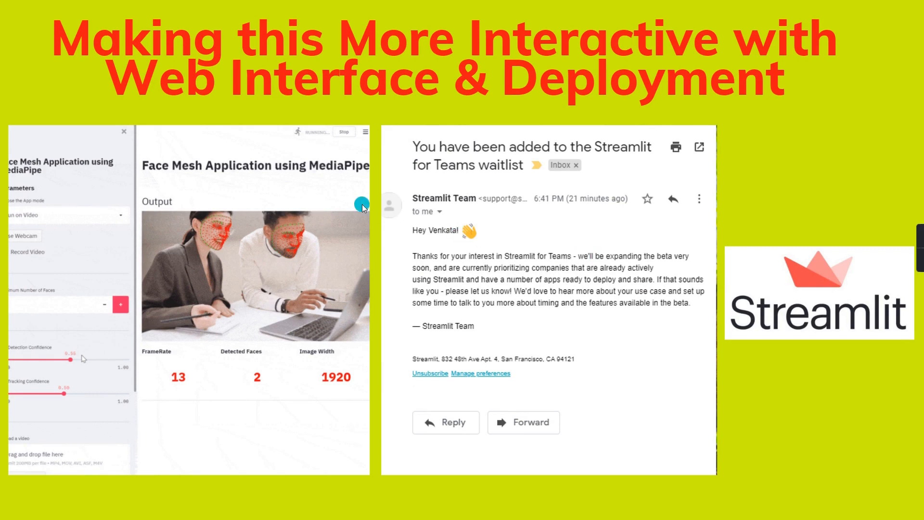
mouse_move(159, 183)
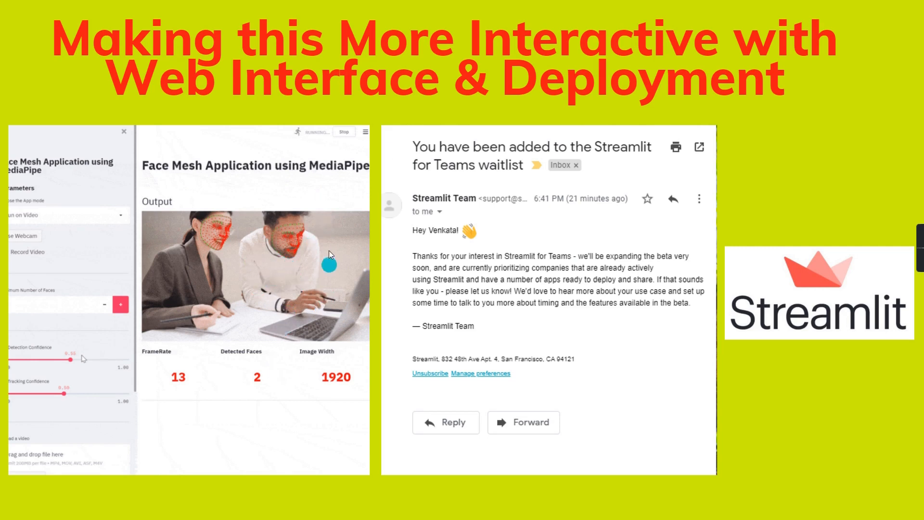
mouse_move(289, 214)
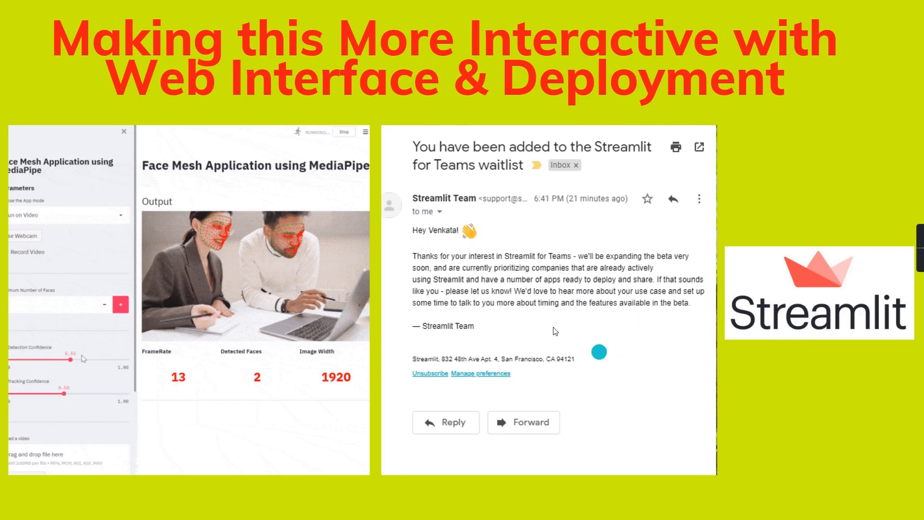
mouse_move(819, 439)
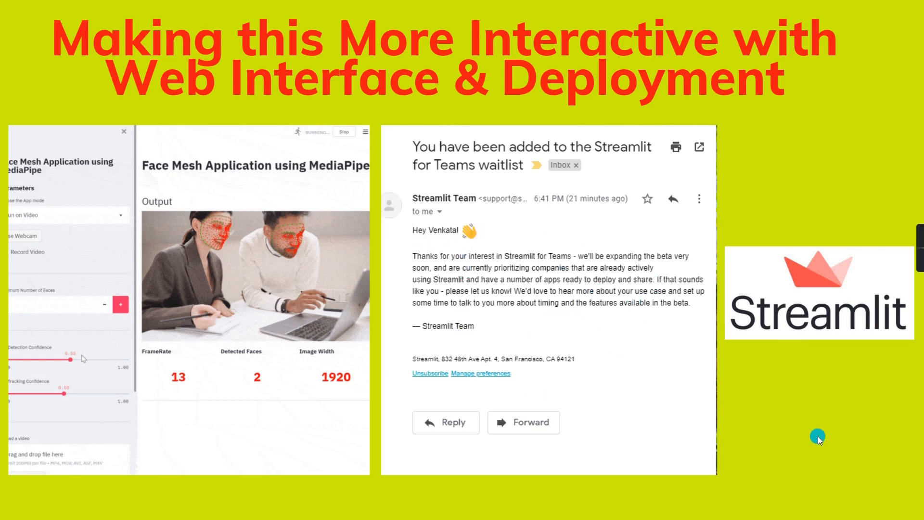